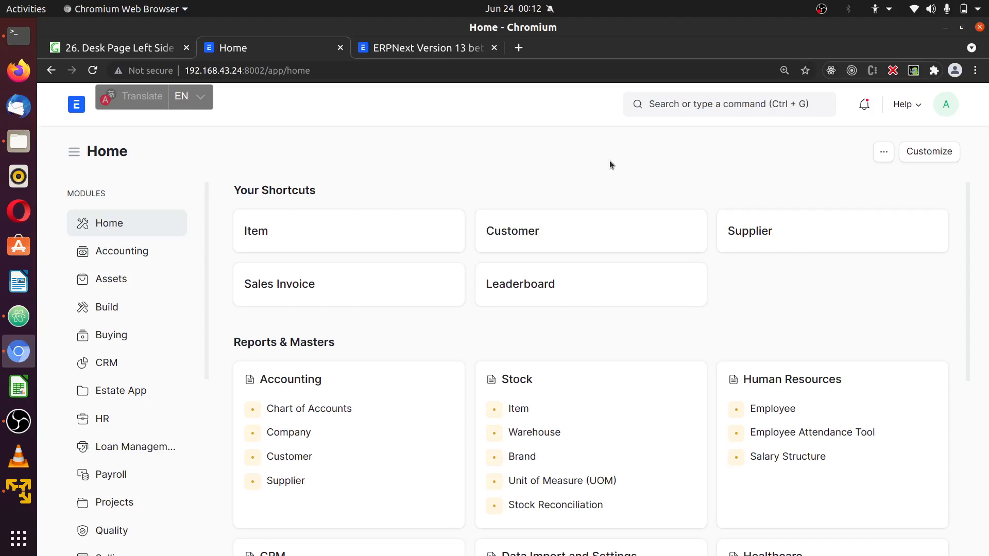
pyautogui.moveTo(334, 133)
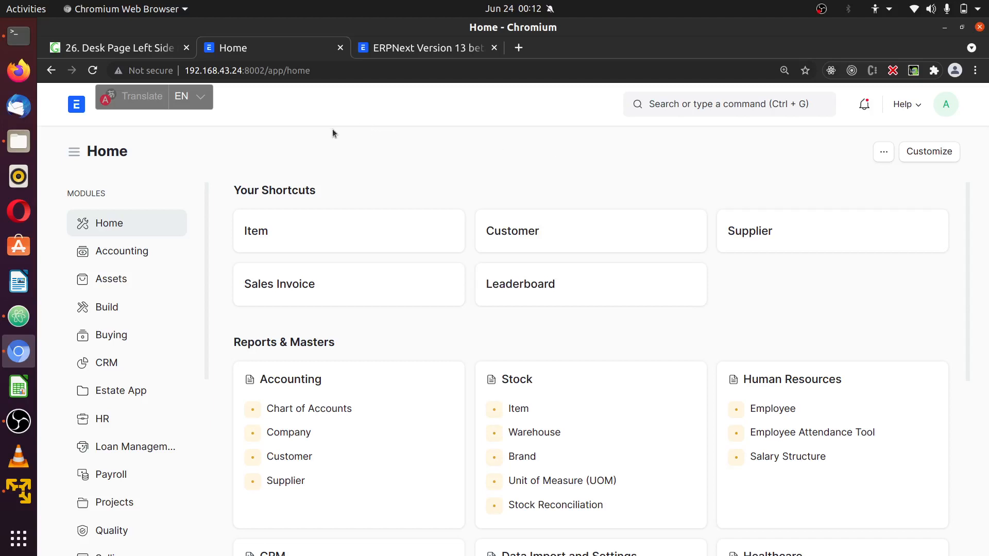
pyautogui.moveTo(385, 189)
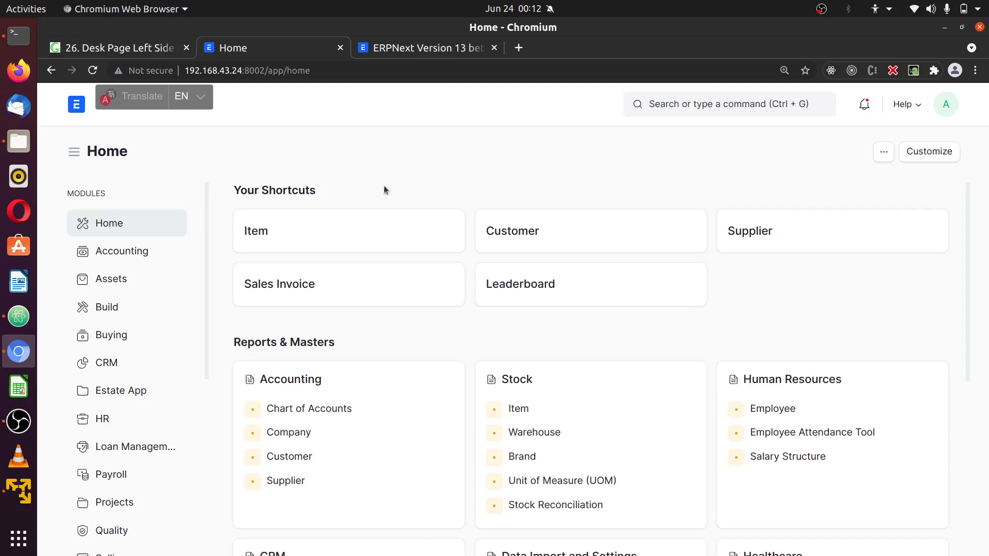
pyautogui.moveTo(346, 144)
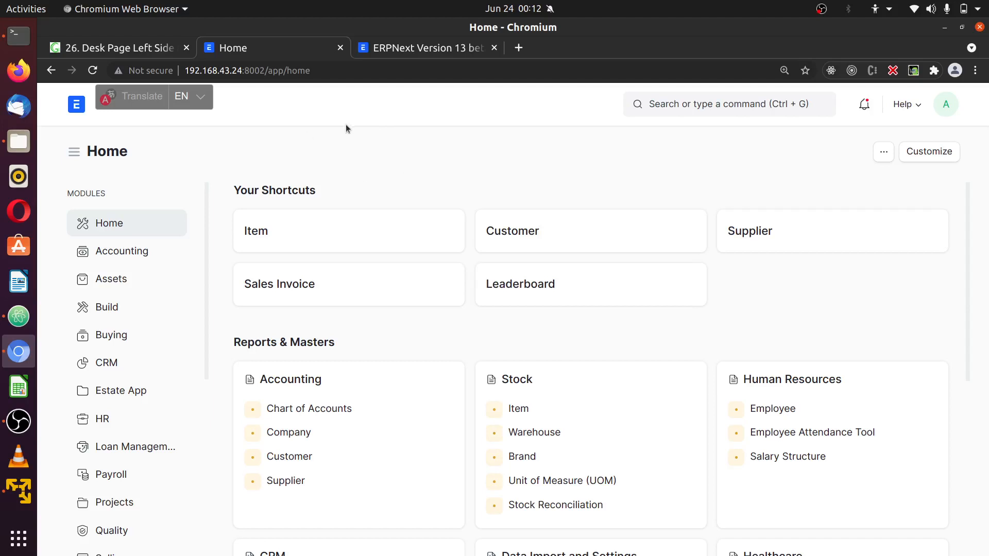
pyautogui.moveTo(521, 166)
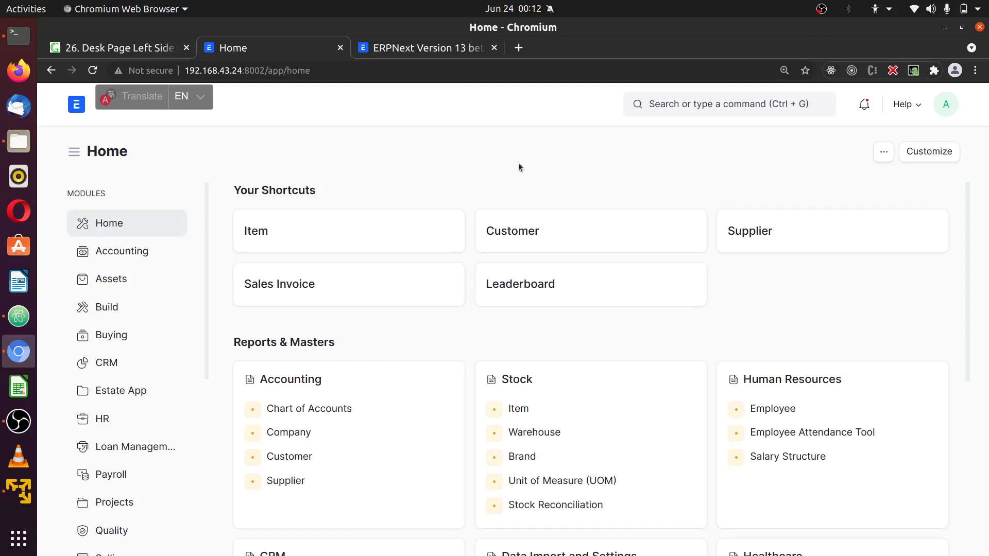
pyautogui.moveTo(467, 167)
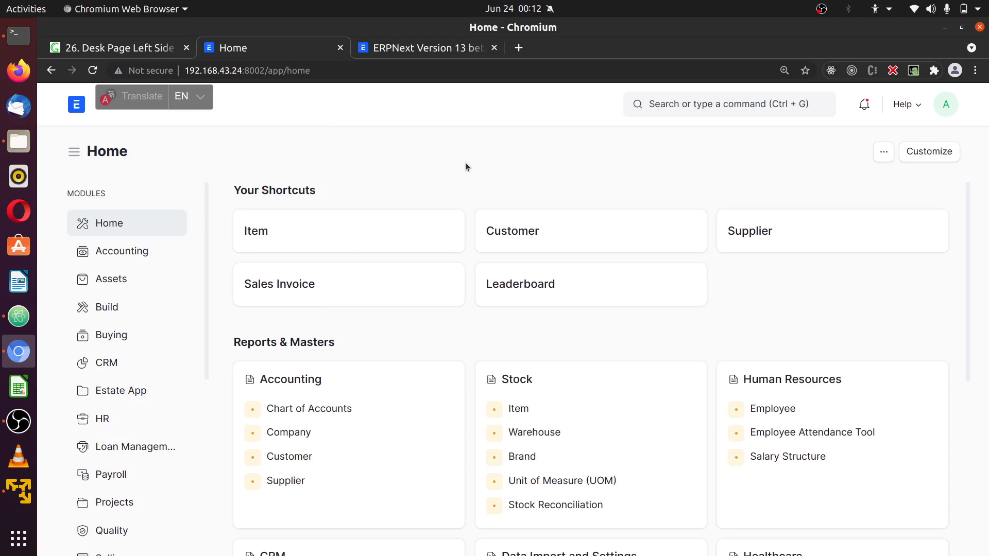
pyautogui.moveTo(123, 64)
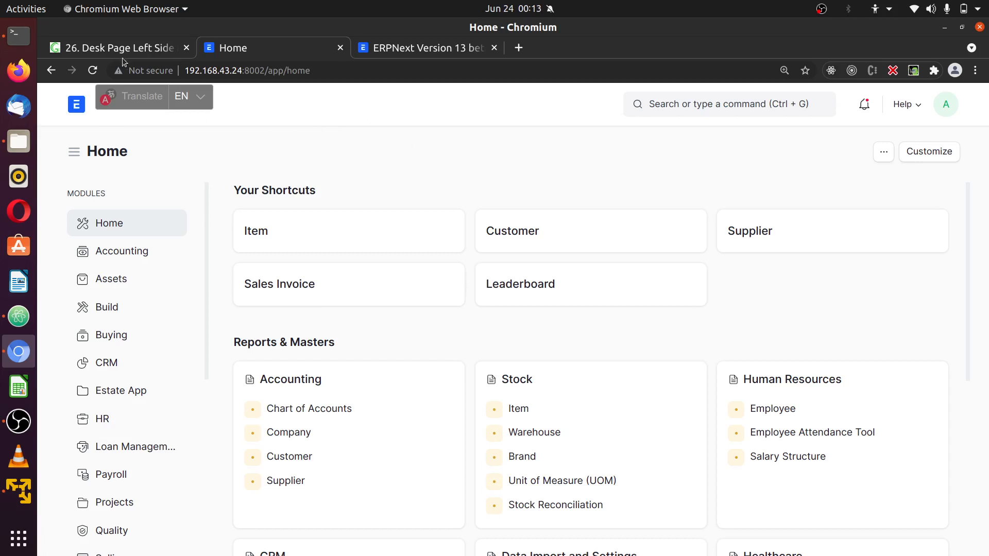
# Review the blog post on desk pages, highlighting its title and scrolling through it
pyautogui.click(118, 48)
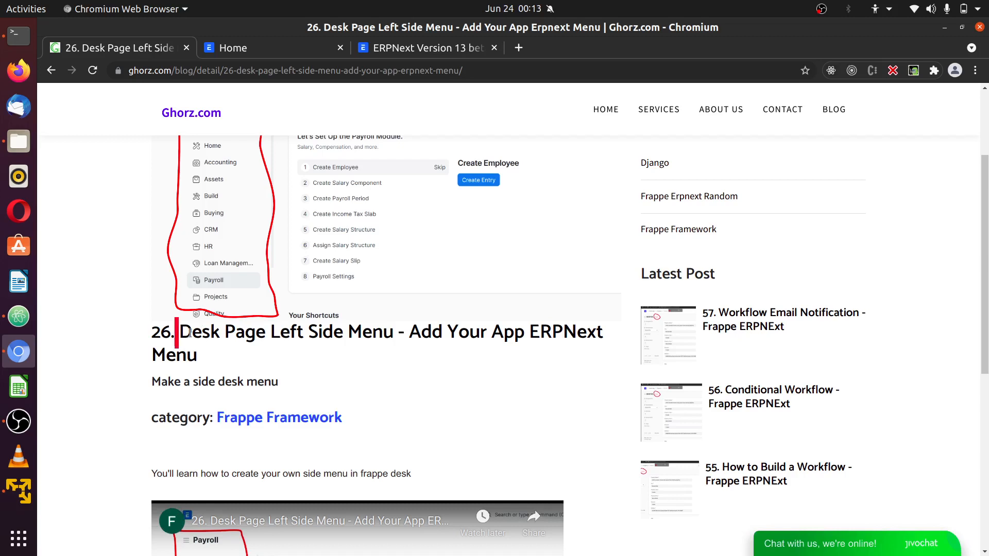
pyautogui.moveTo(178, 330); pyautogui.dragTo(566, 330)
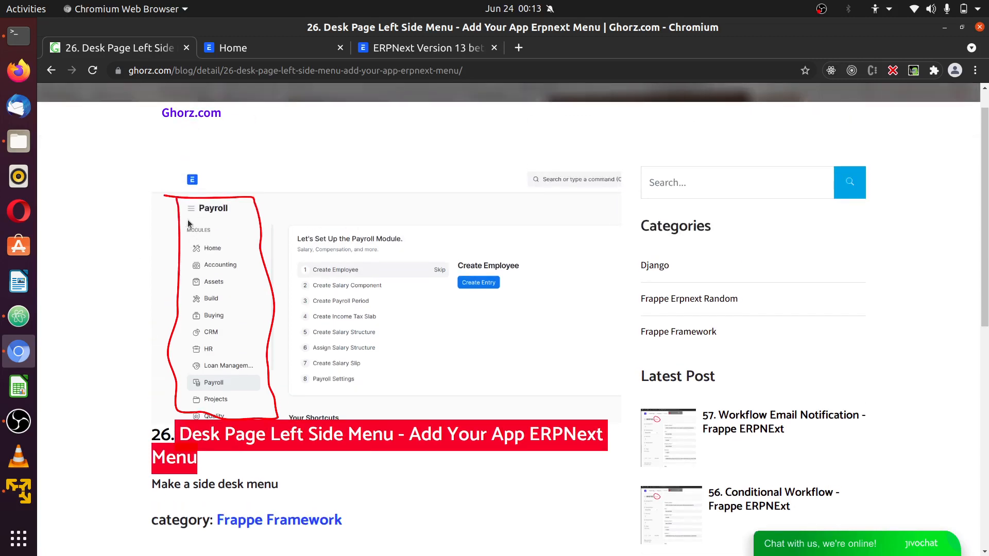
pyautogui.moveTo(212, 272)
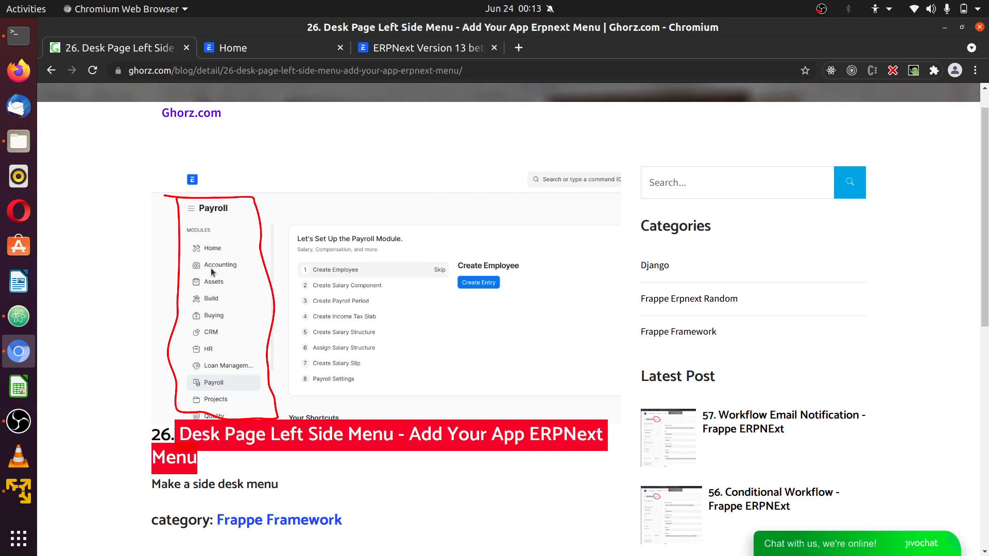
pyautogui.scroll(-3)
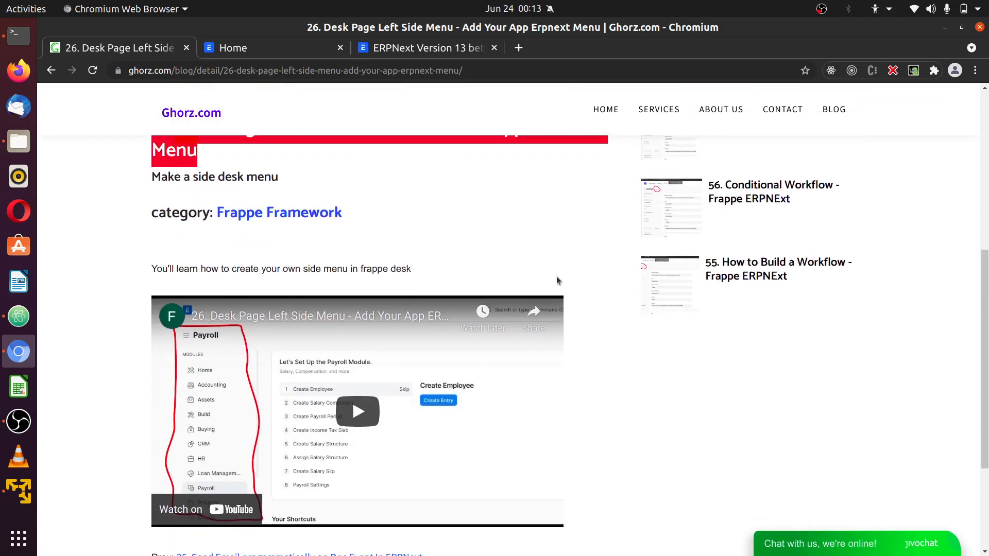
pyautogui.scroll(-3)
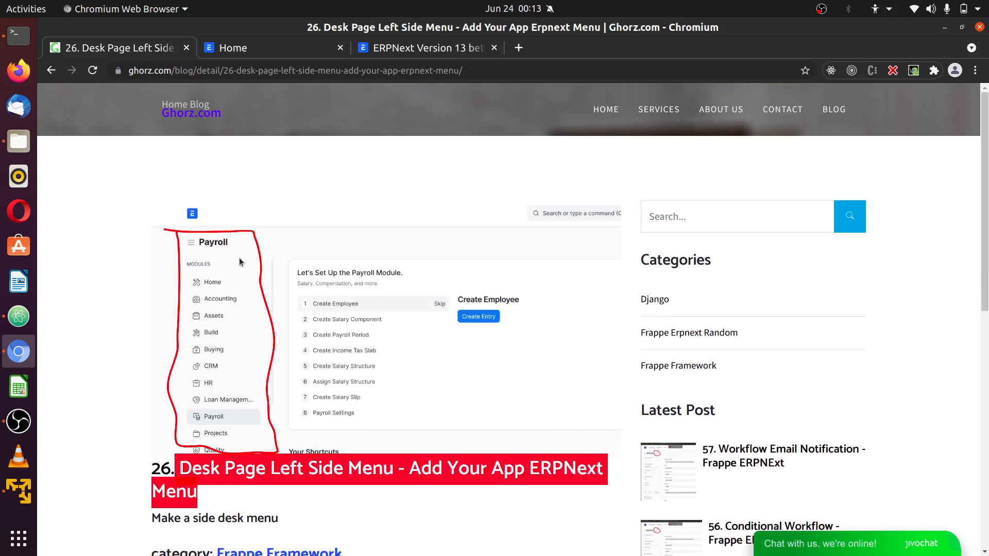
pyautogui.moveTo(305, 41)
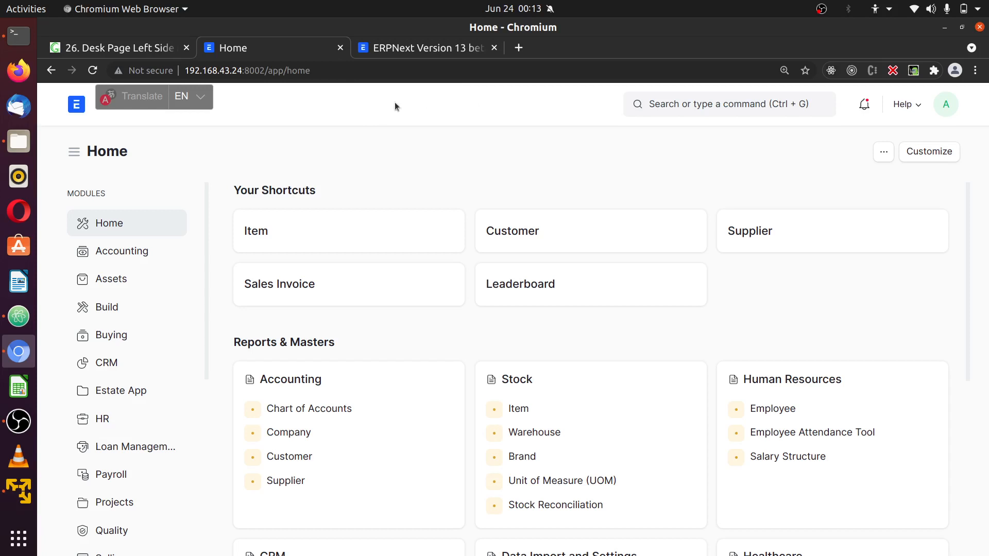
# Review the ERPNext version 13 release notes
pyautogui.click(428, 47)
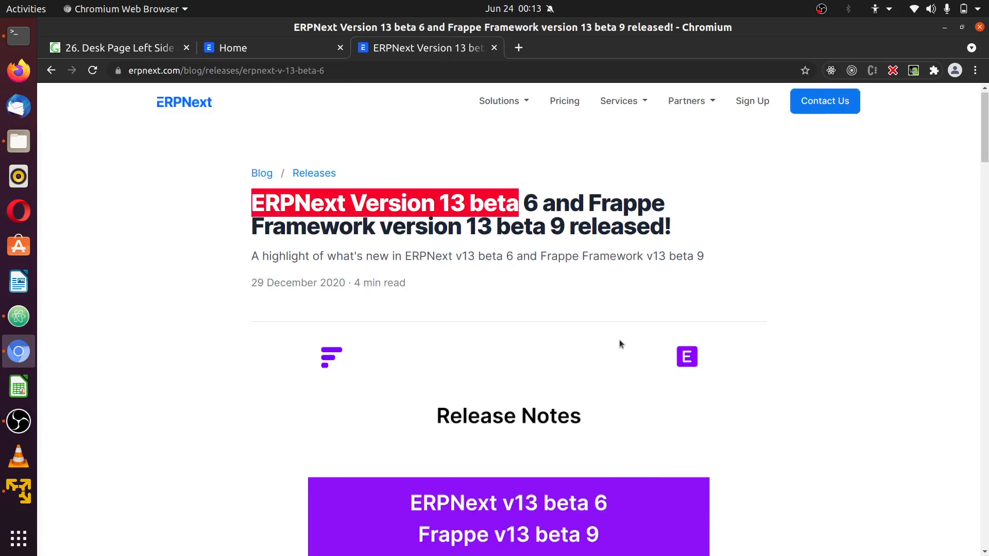
pyautogui.scroll(-3)
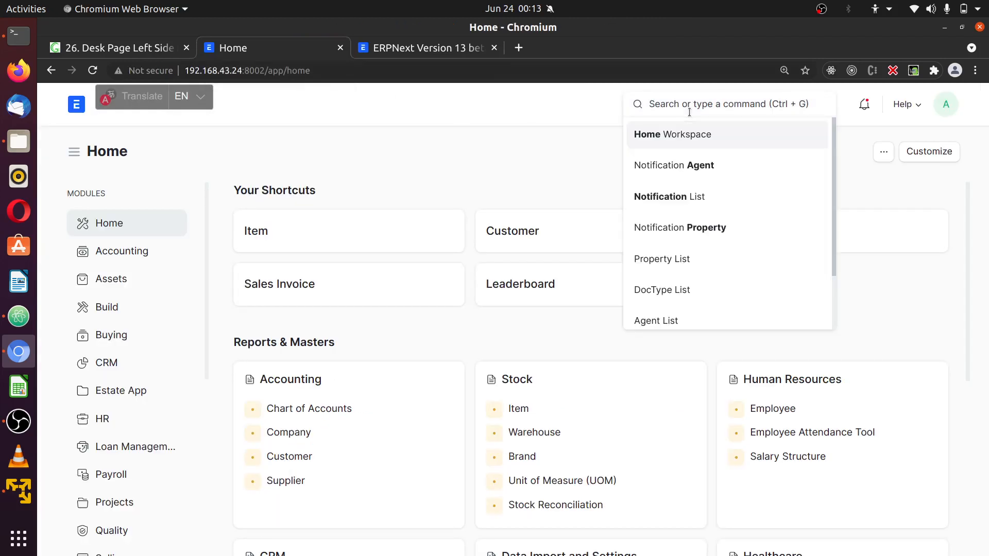
# Search 'desk page' (no results), replace it with 'workspace' and go to the Workspace List
pyautogui.write('desk p')
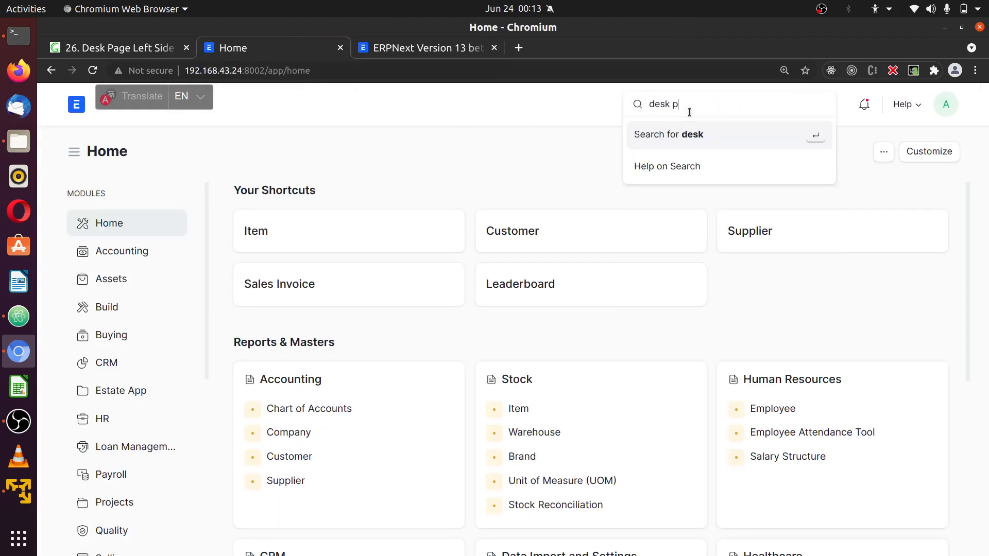
pyautogui.write('age')
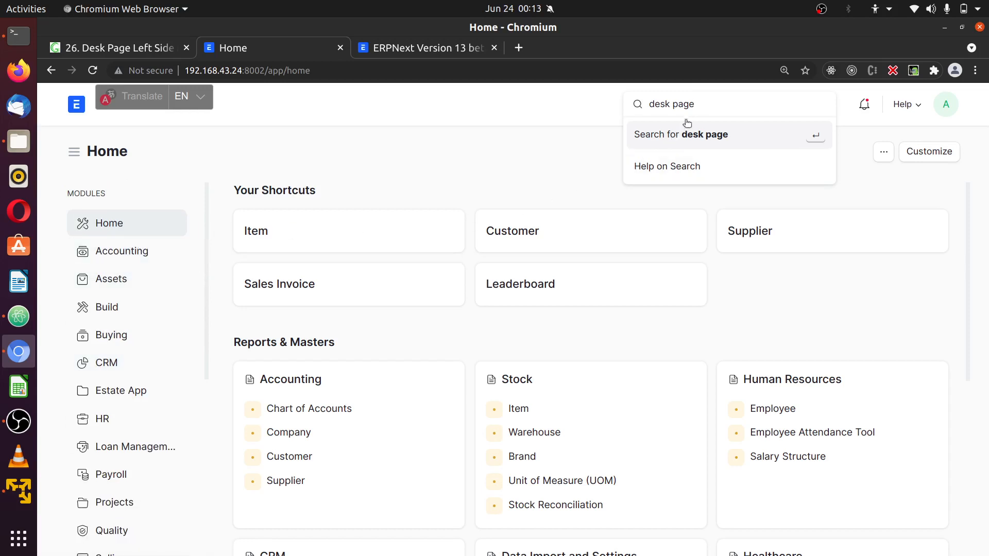
pyautogui.tripleClick(672, 104)
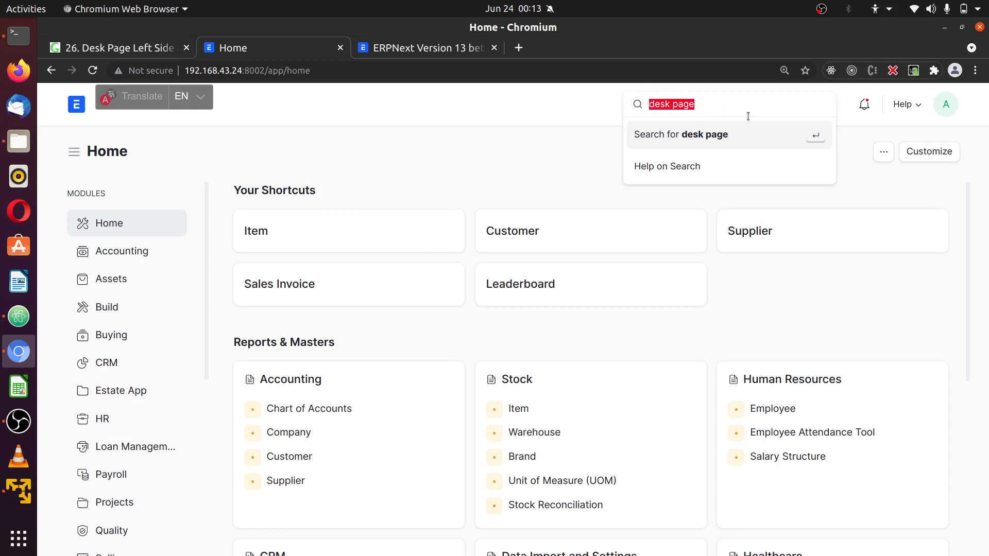
pyautogui.write('workspace')
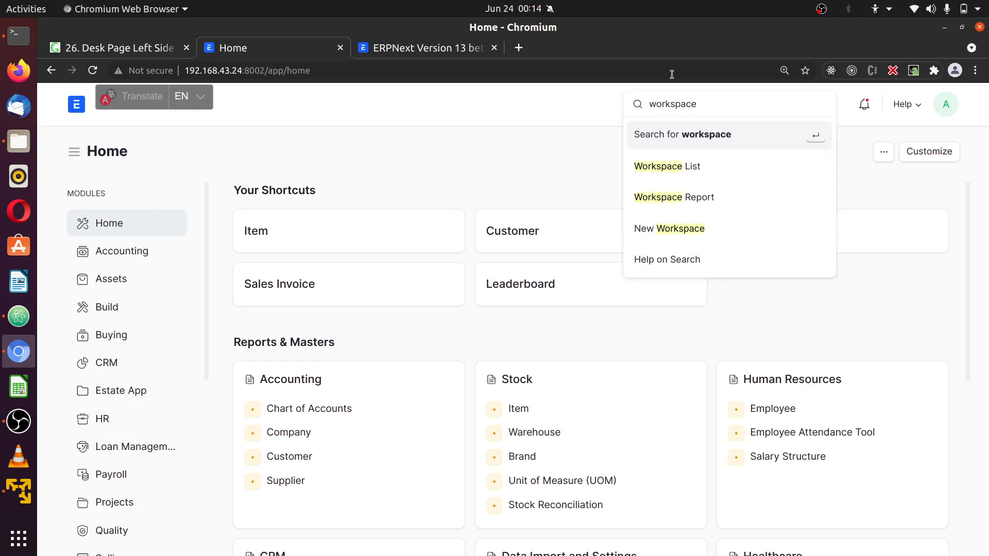
pyautogui.click(657, 166)
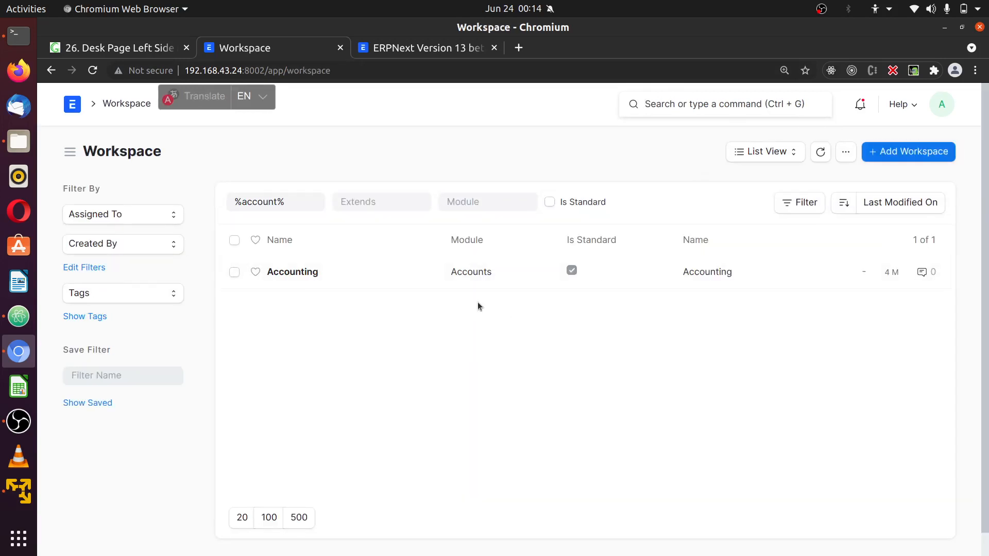
# Clear the list filter so all 31 workspaces (Estate App, Users, HR, Home...) are shown
pyautogui.click(291, 202)
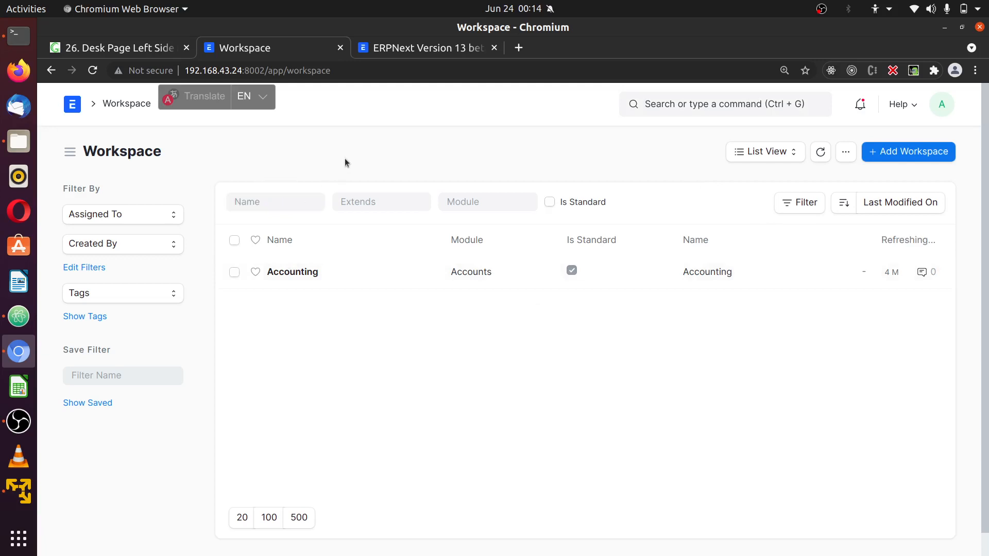
pyautogui.scroll(-3)
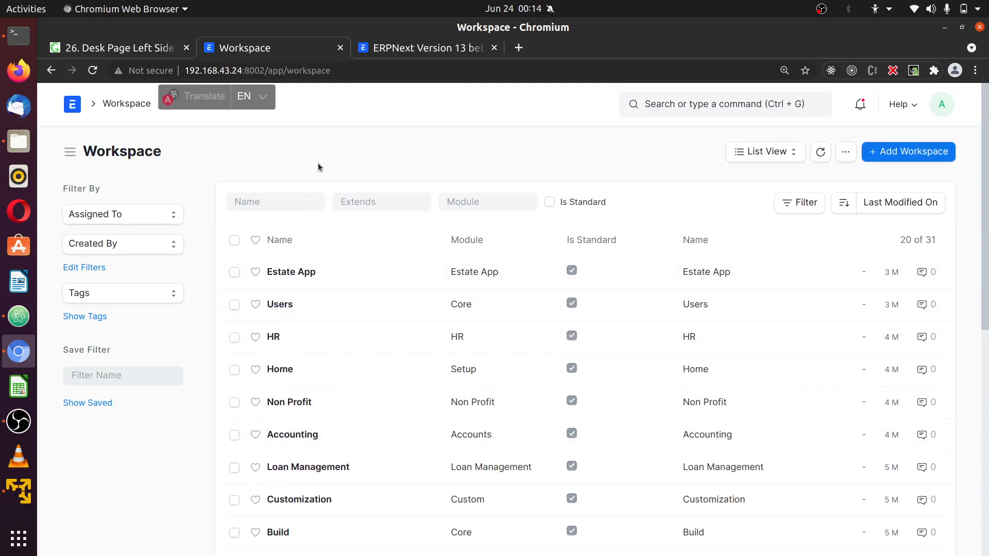
pyautogui.moveTo(269, 168)
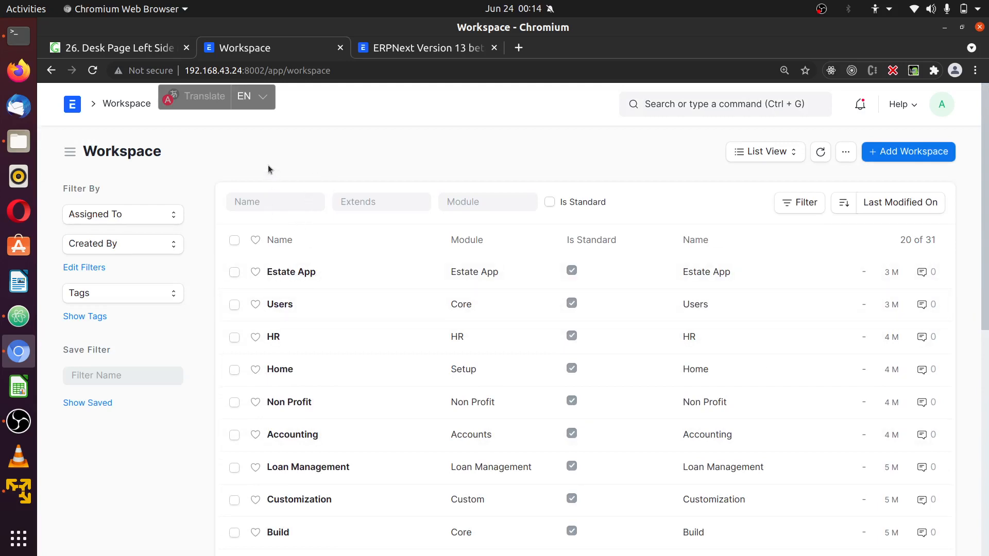
pyautogui.moveTo(366, 275)
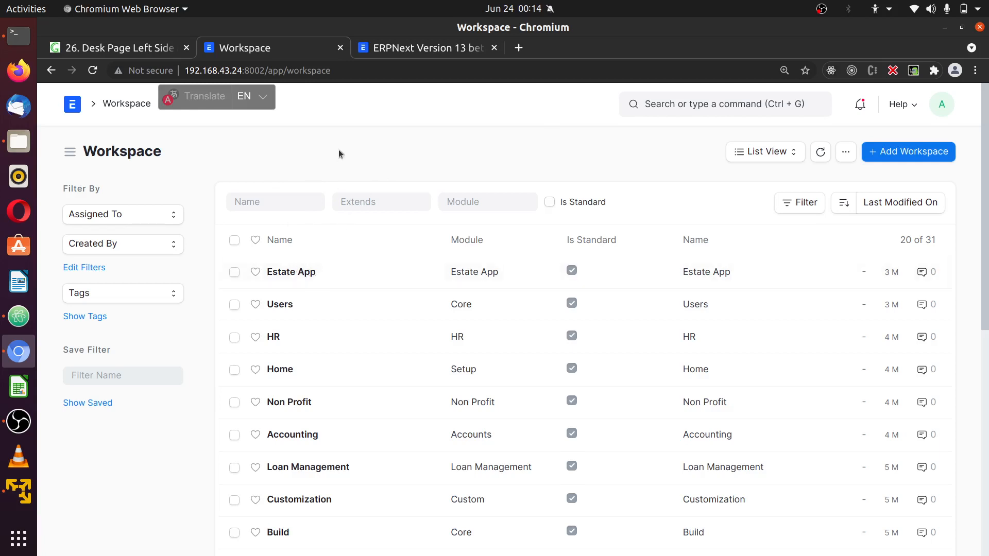
# Start a New Workspace and look over its form fields
pyautogui.click(909, 151)
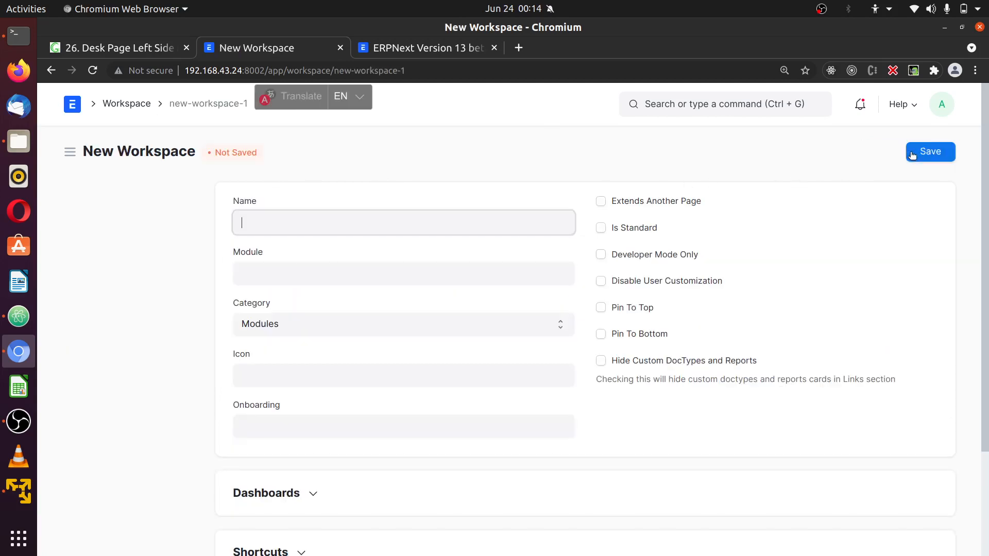
pyautogui.scroll(-3)
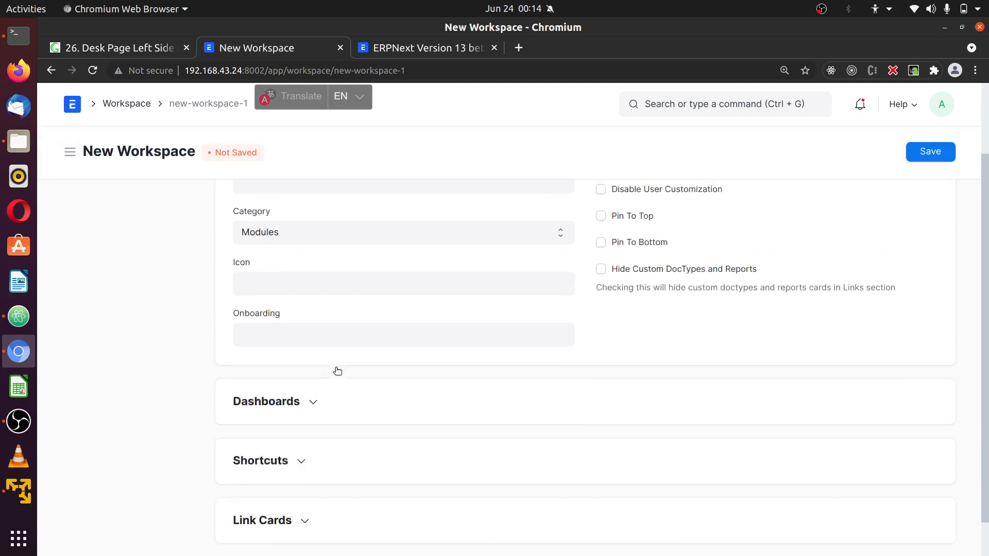
pyautogui.scroll(3)
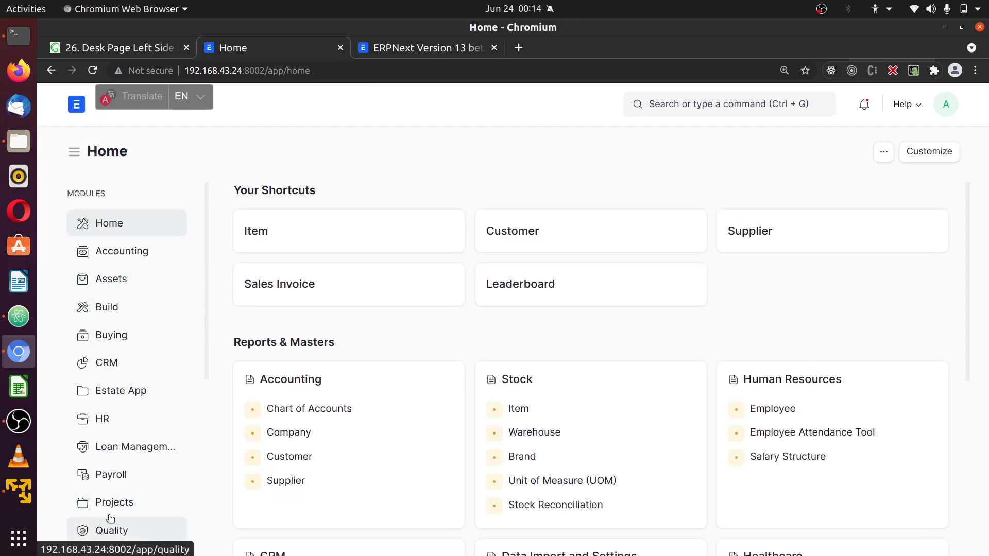
pyautogui.moveTo(126, 220)
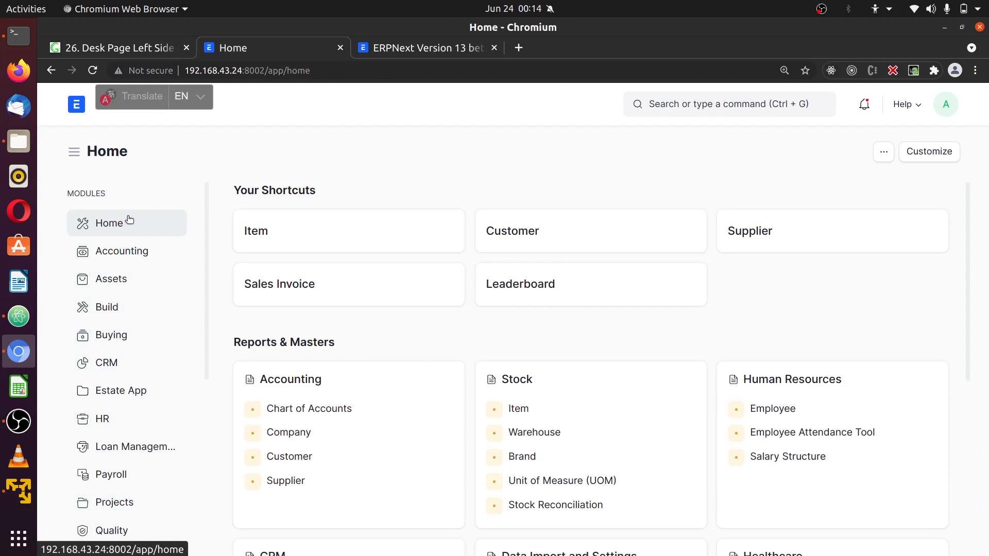
pyautogui.moveTo(120, 467)
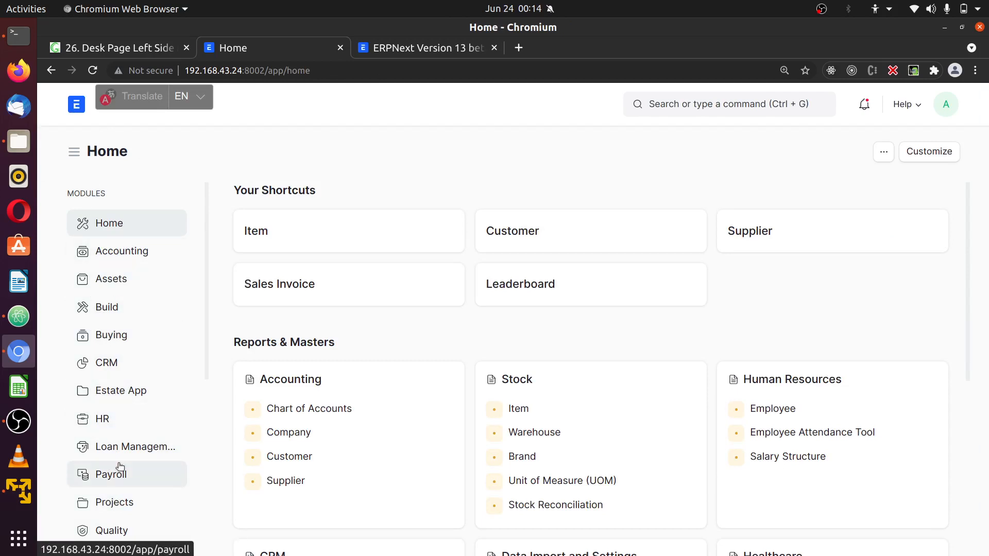
# Revisit the Ghorz.com 'Desk Page Left Side Menu' post and highlight its title
pyautogui.click(120, 48)
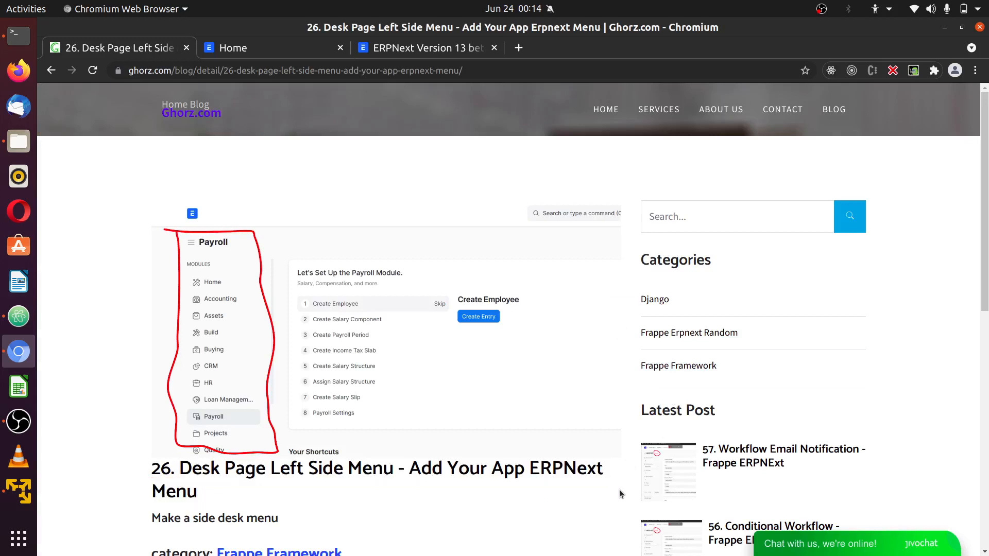
pyautogui.scroll(-3)
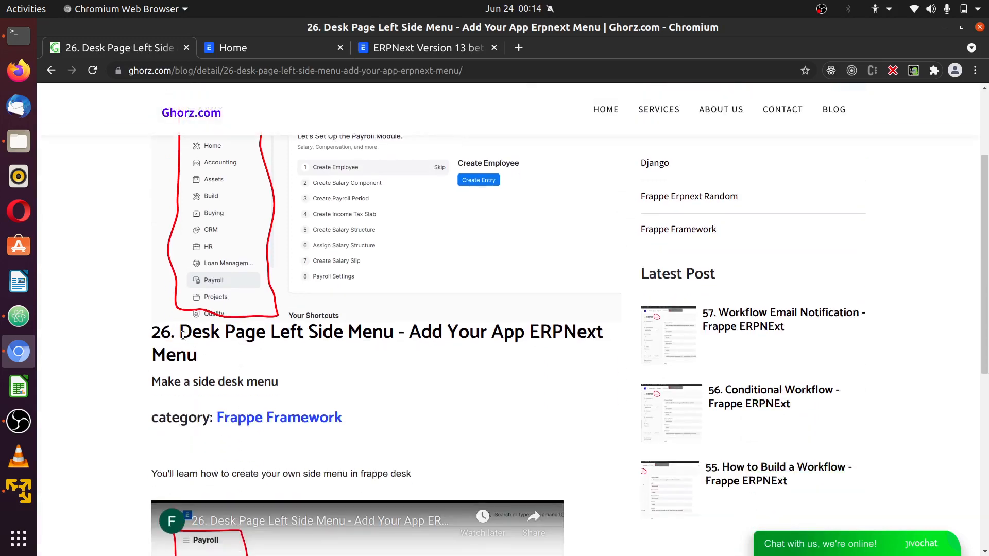
pyautogui.moveTo(180, 332); pyautogui.dragTo(386, 331)
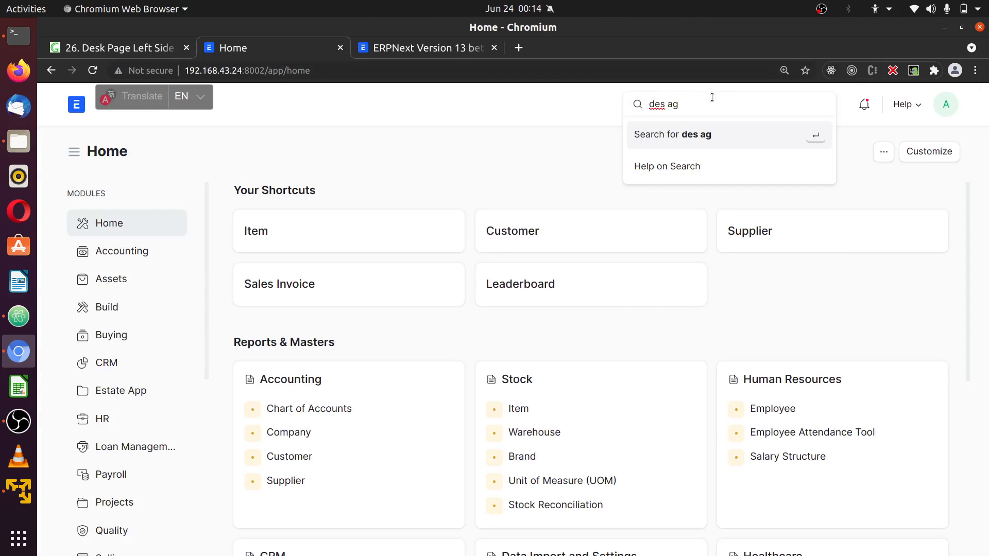
# Search 'desk page' (nothing), then 'workspace', which offers Workspace List, Report and New Workspace
pyautogui.write('desk')
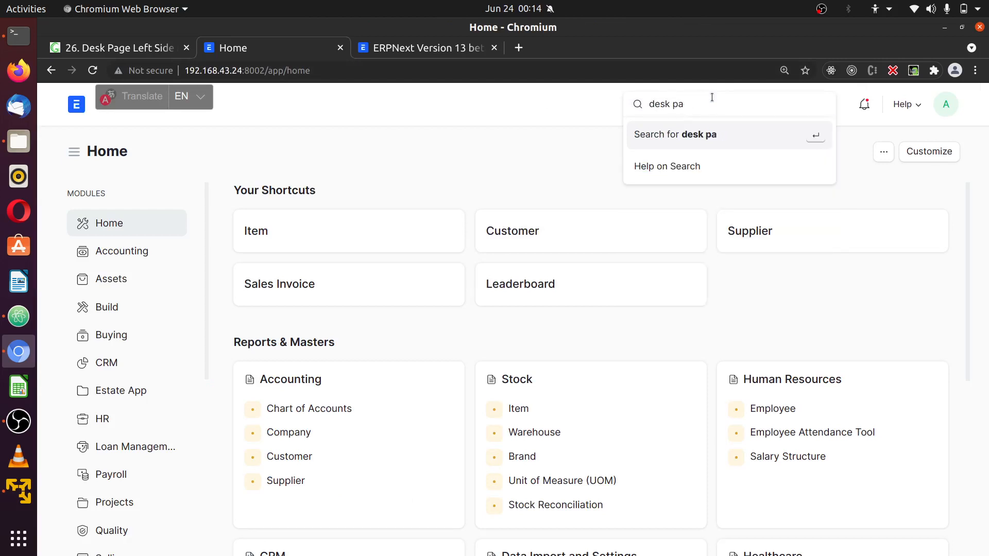
pyautogui.write('wo')
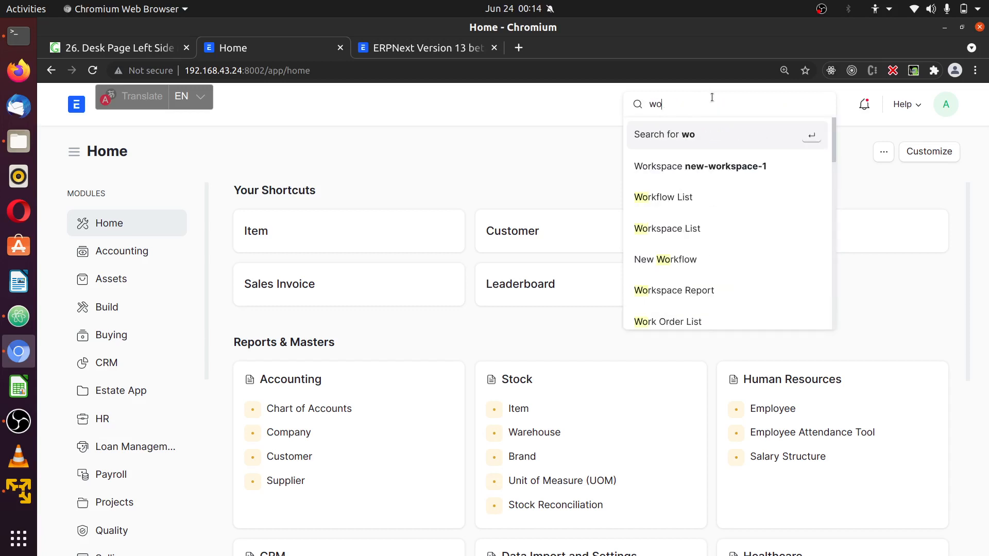
pyautogui.write('rksp')
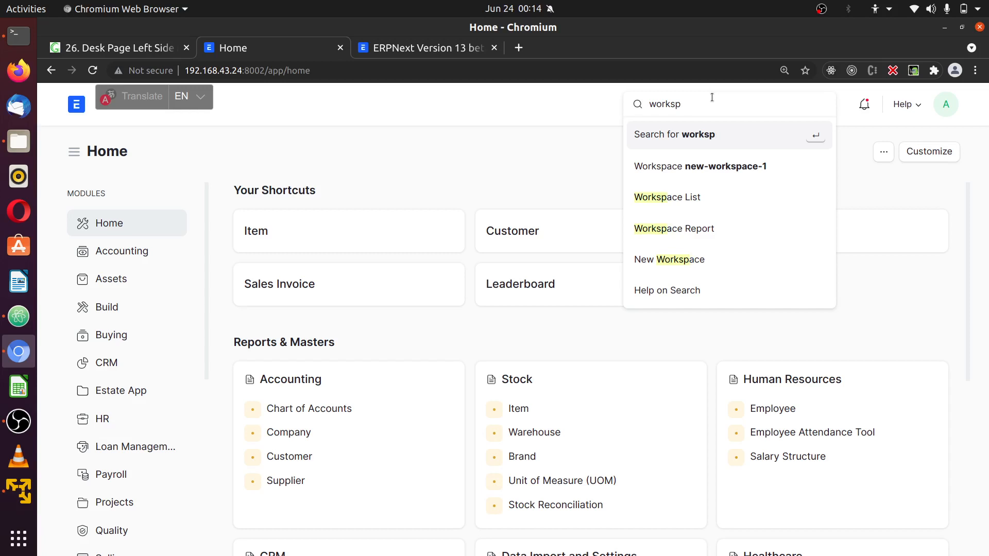
pyautogui.write('ace')
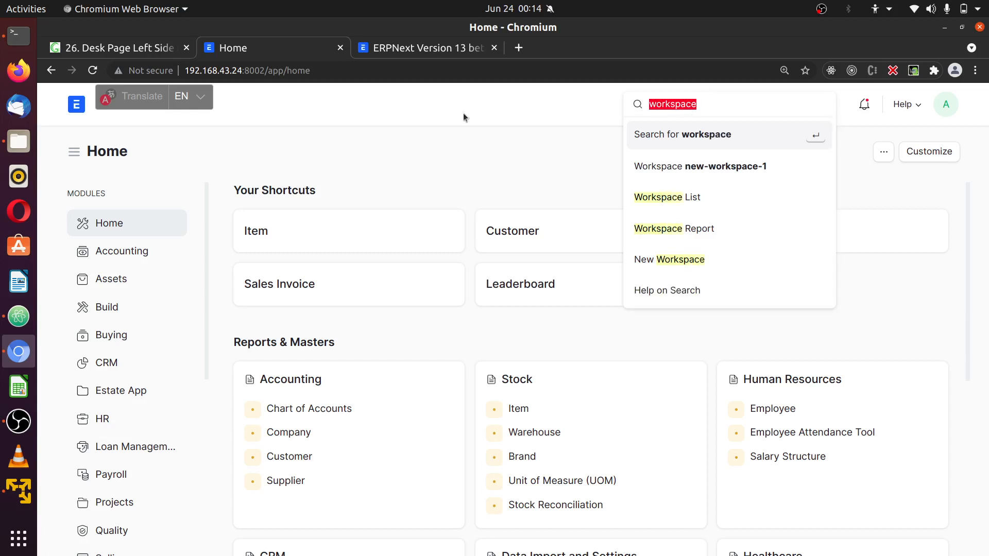
pyautogui.click(18, 140)
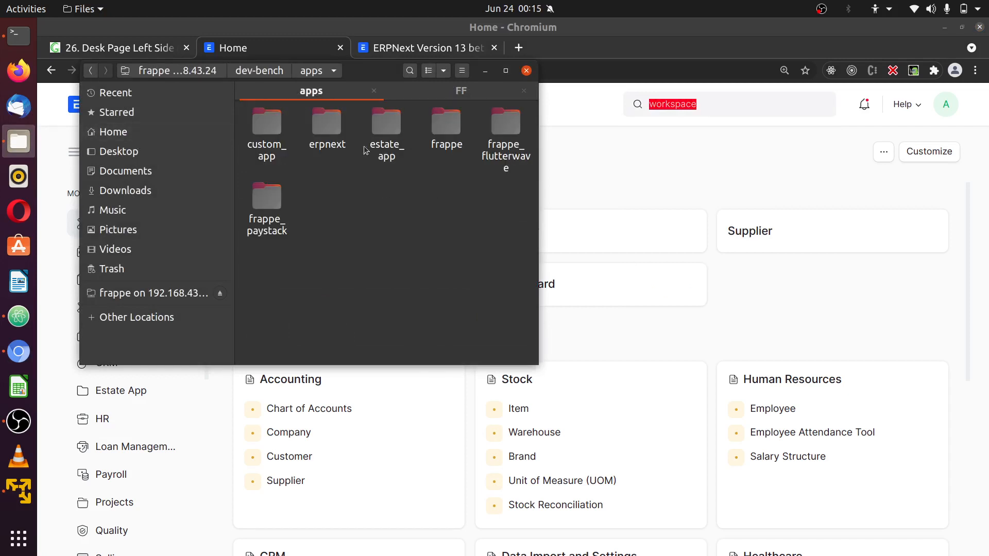
# Browse apps > estate_app > estate_app > desk_page and select estate_app.json
pyautogui.doubleClick(266, 122)
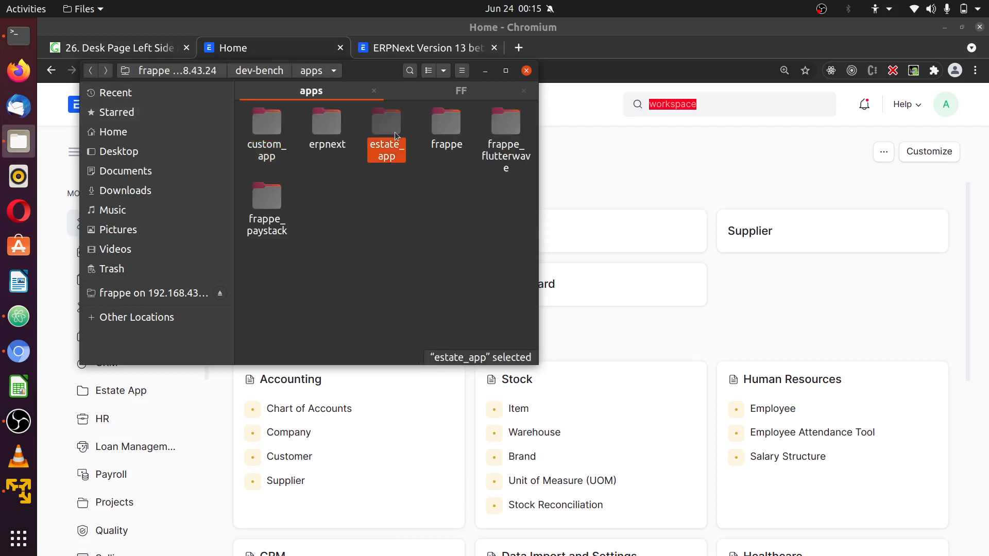
pyautogui.doubleClick(386, 124)
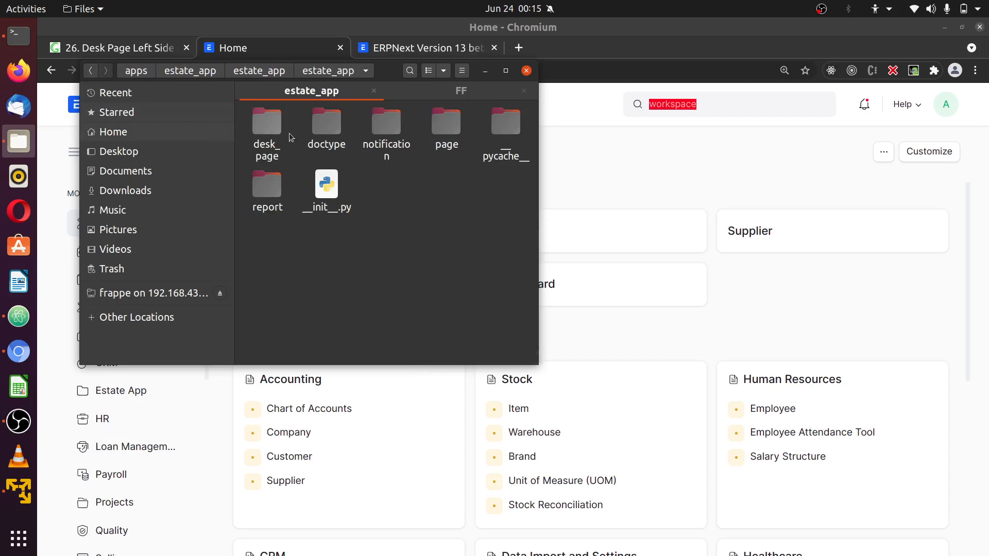
pyautogui.click(266, 121)
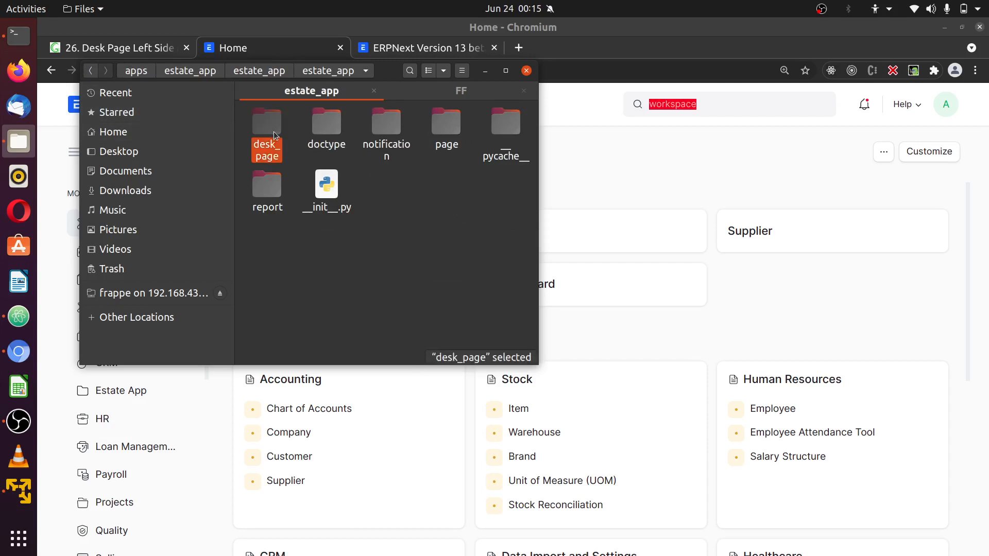
pyautogui.doubleClick(266, 121)
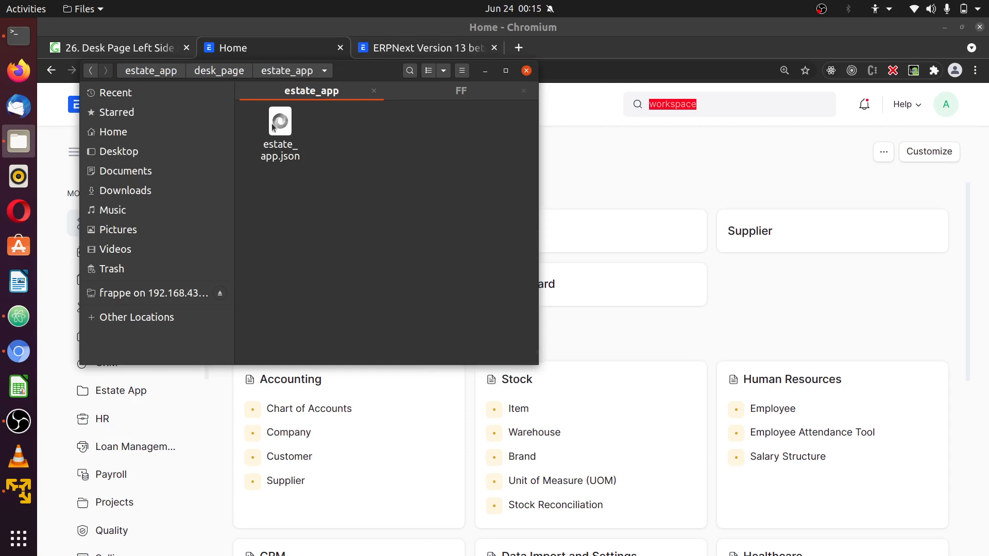
pyautogui.click(279, 124)
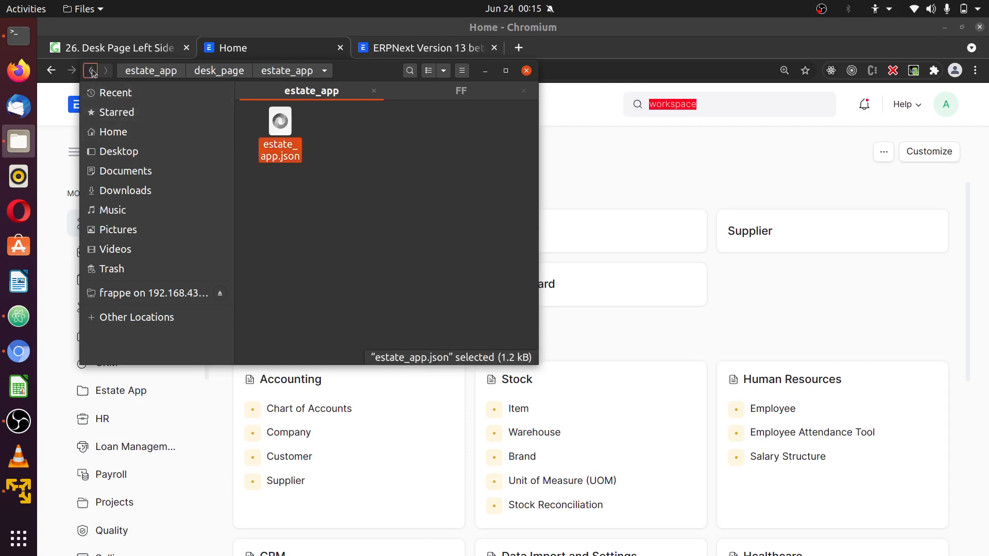
# Step back to the estate_app module folder and bring ERPNext Home to the front
pyautogui.click(91, 70)
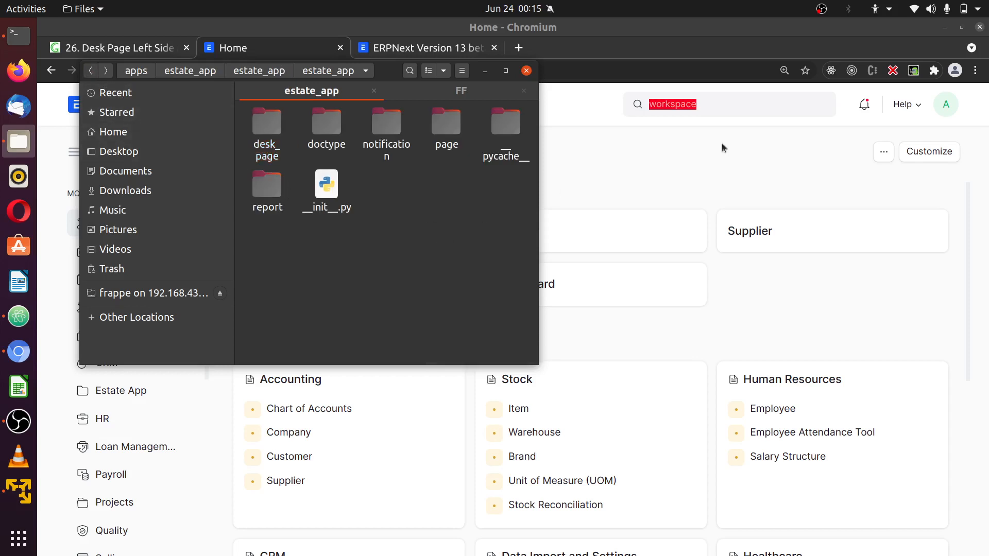
pyautogui.click(527, 70)
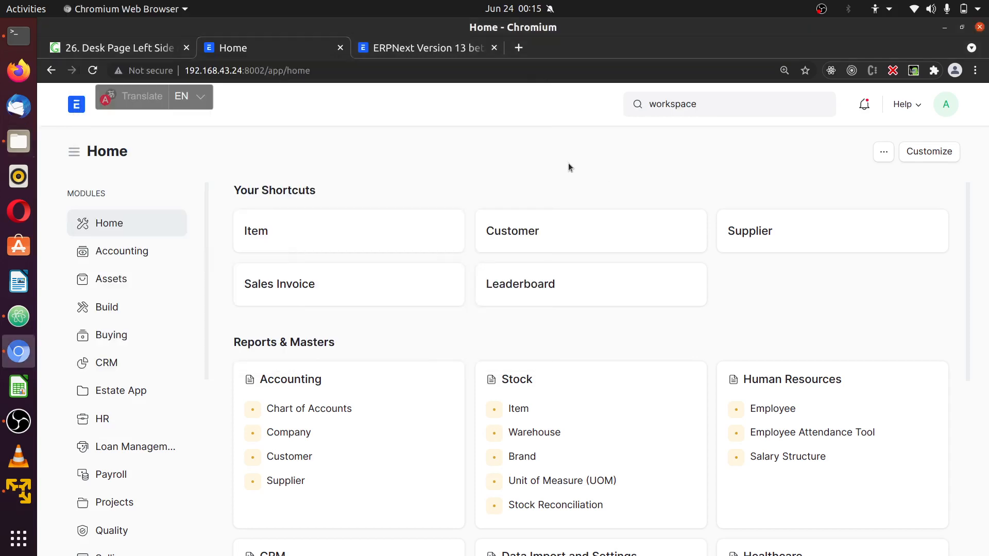